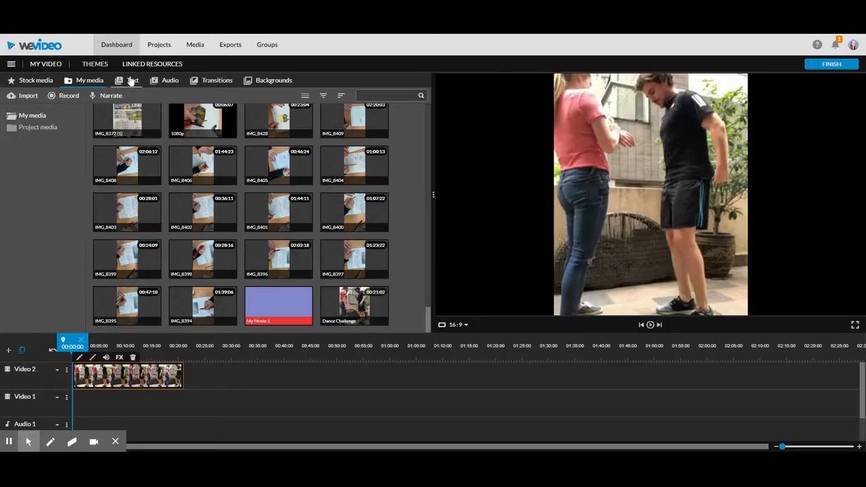
Step: Switch the library to text titles and browse the Static and In season categories
left_click(132, 80)
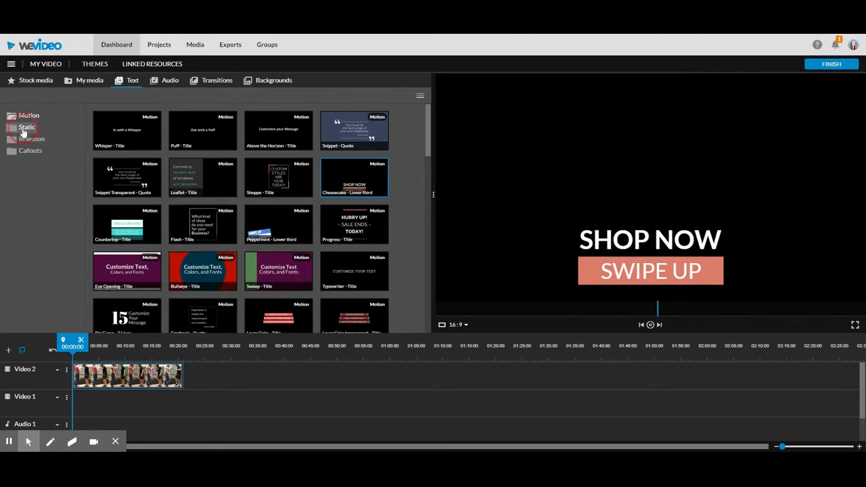
left_click(27, 127)
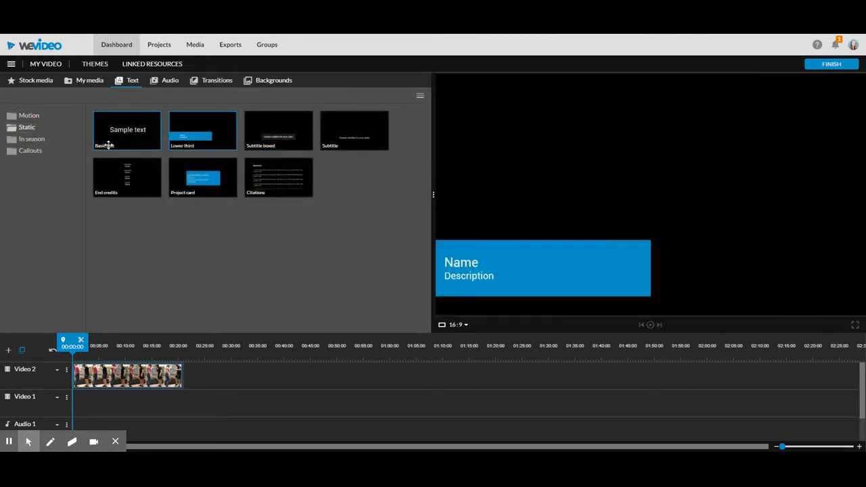
left_click(33, 138)
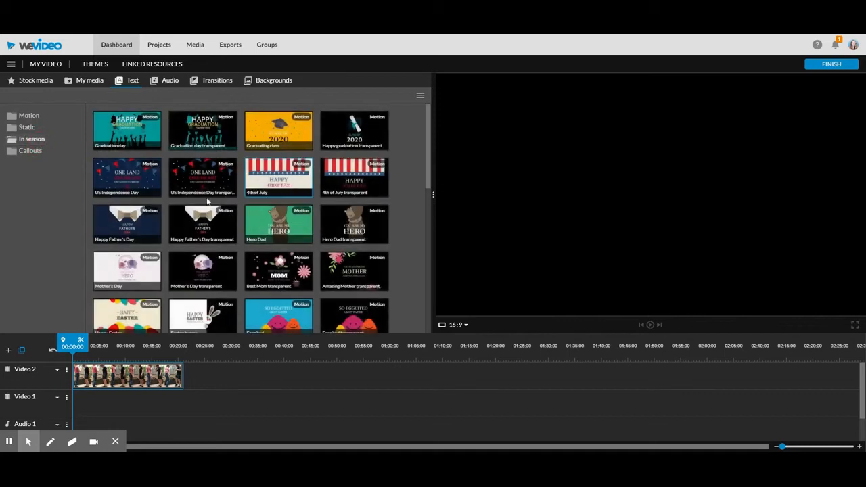
scroll("down", 3)
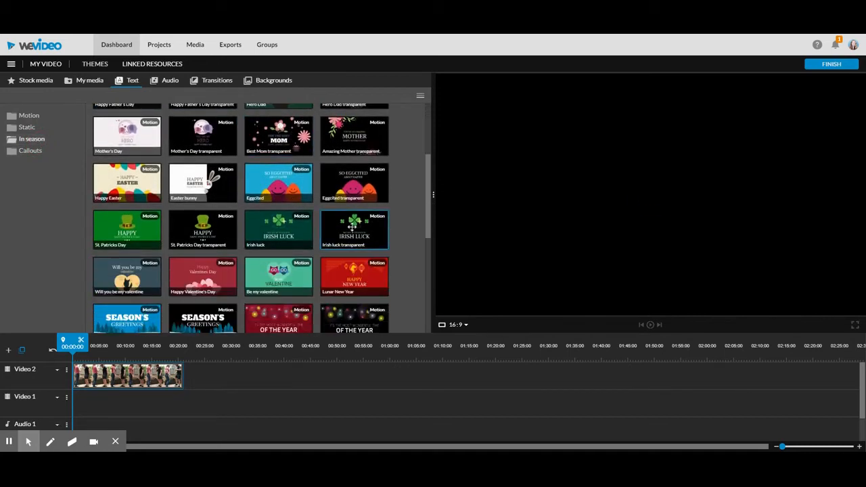
scroll("down", 3)
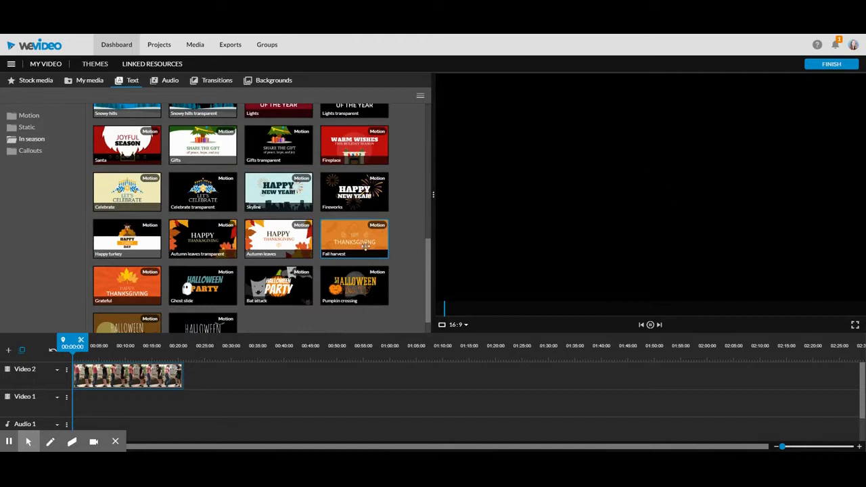
scroll("up", 3)
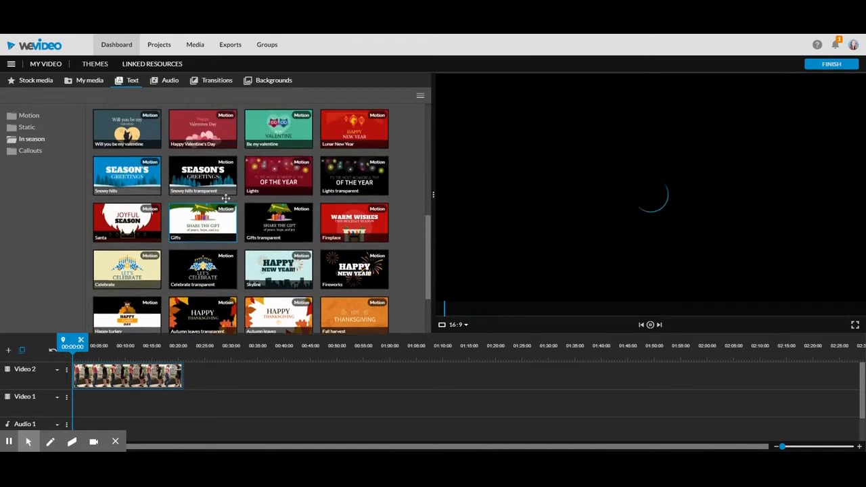
scroll("up", 3)
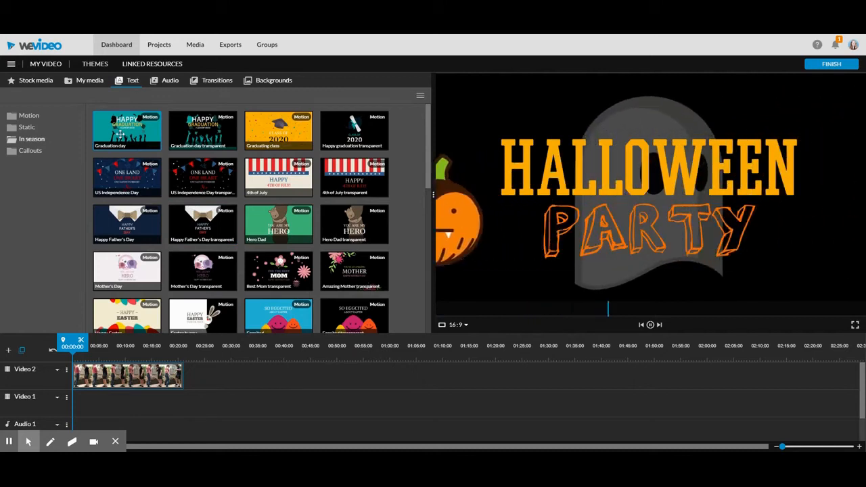
Step: Browse the Callouts category, then return to the Motion title templates
left_click(30, 151)
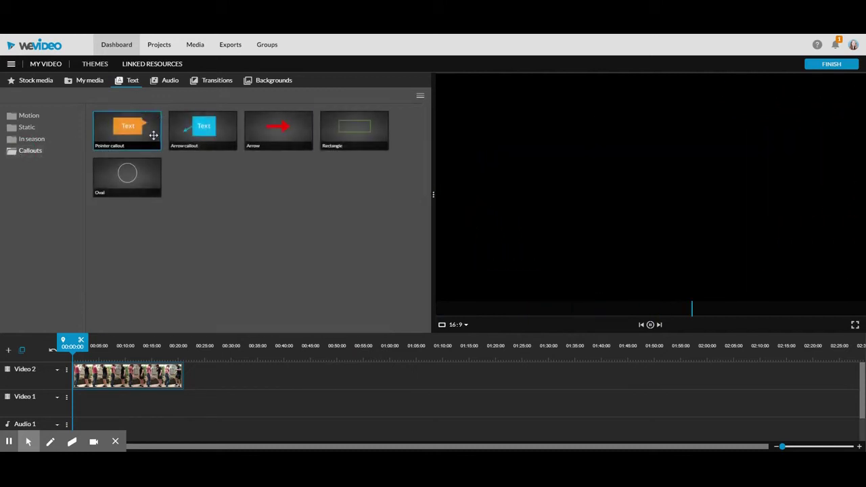
mouse_move(84, 125)
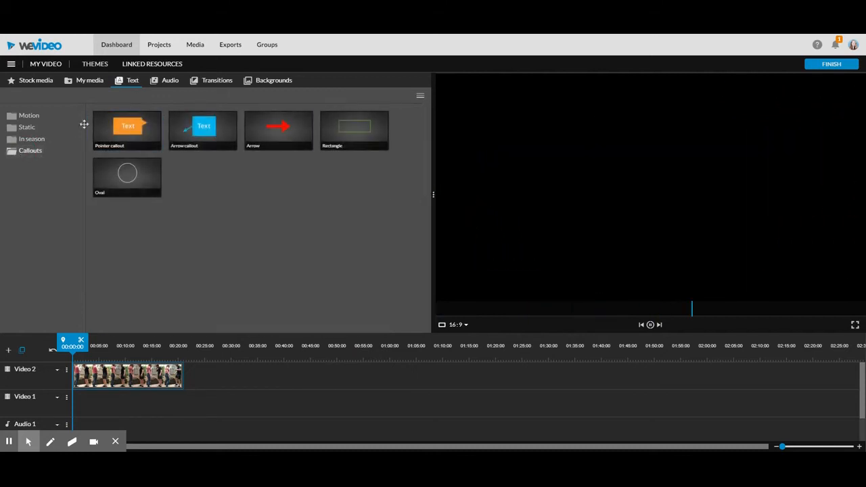
left_click(29, 115)
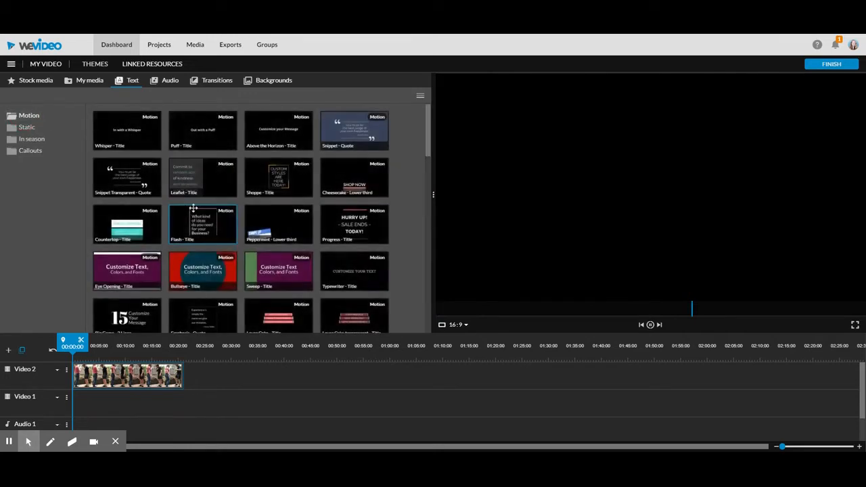
scroll("down", 3)
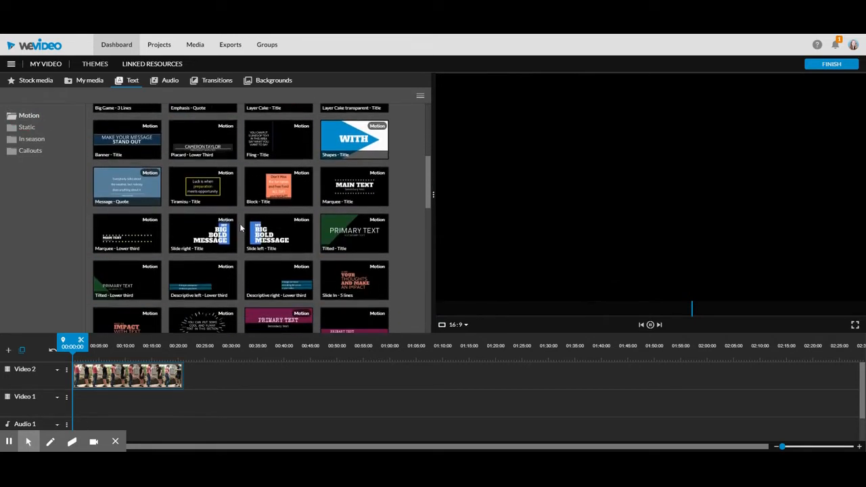
scroll("up", 3)
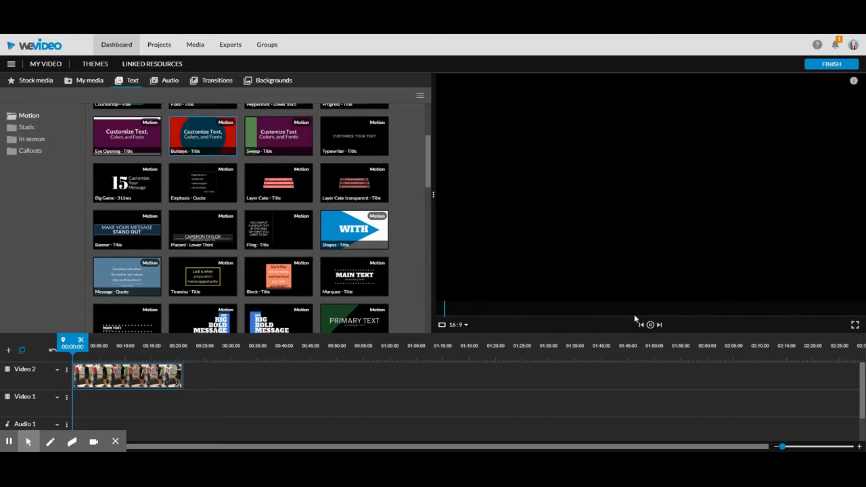
Step: Place the Shapes - Title motion template at the start of Video 2 and preview it
left_click(354, 230)
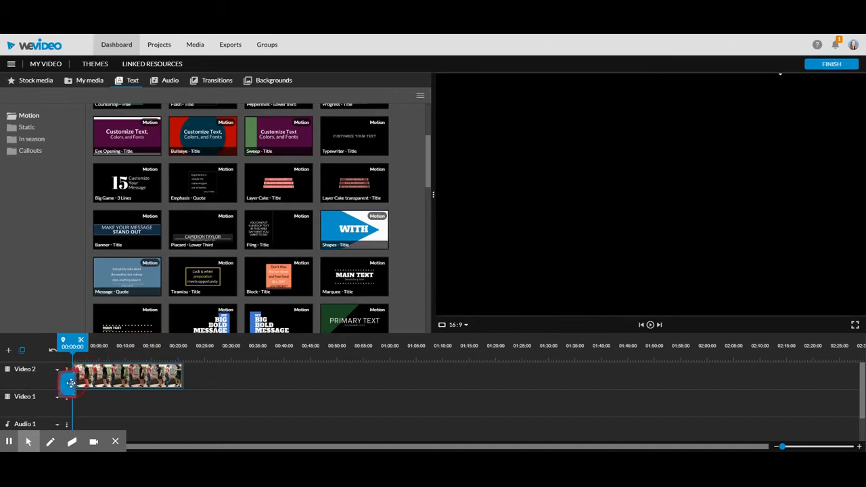
left_click(79, 378)
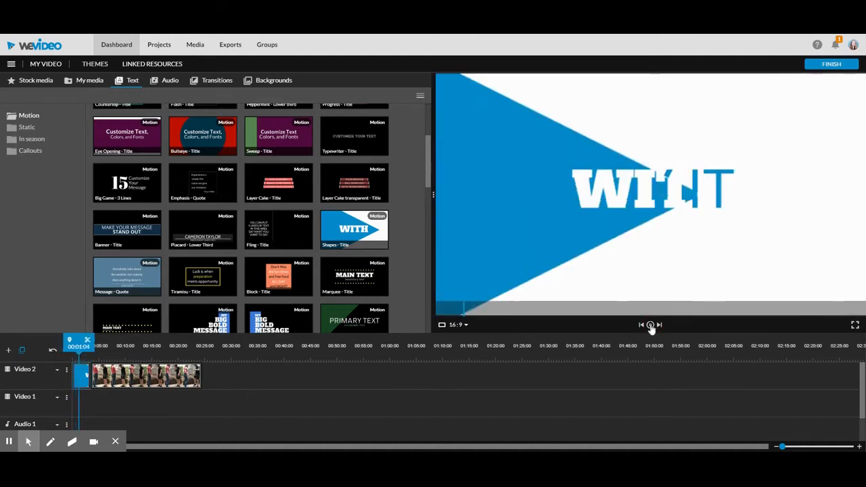
left_click(649, 324)
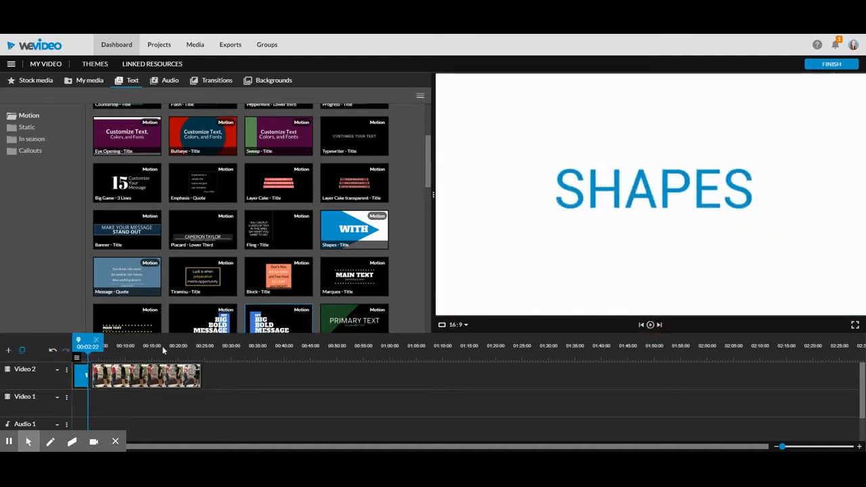
Step: Fill the opening title's three lines with 'Ms Honsberg', 'Dance' and 'Video'
left_click(81, 376)
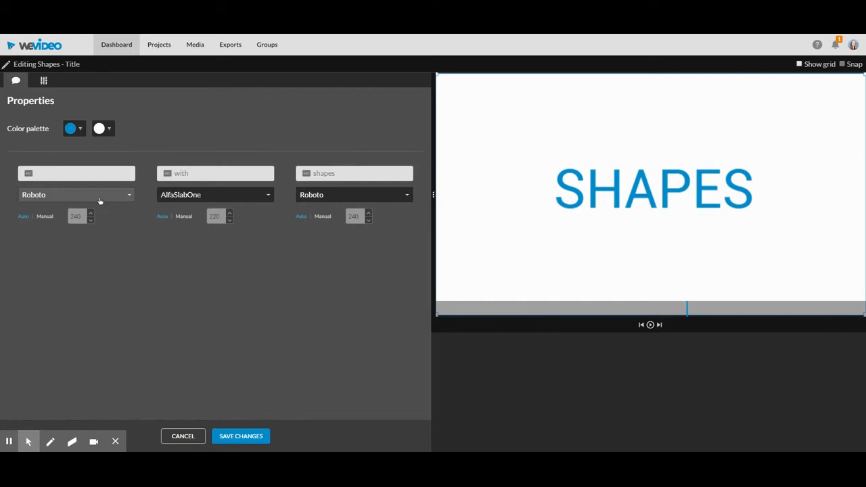
type("Ms Honsberg")
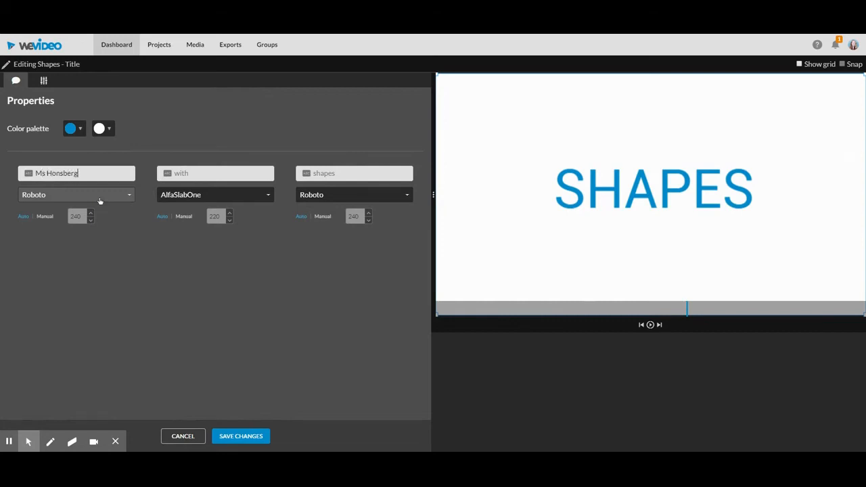
type("Dance")
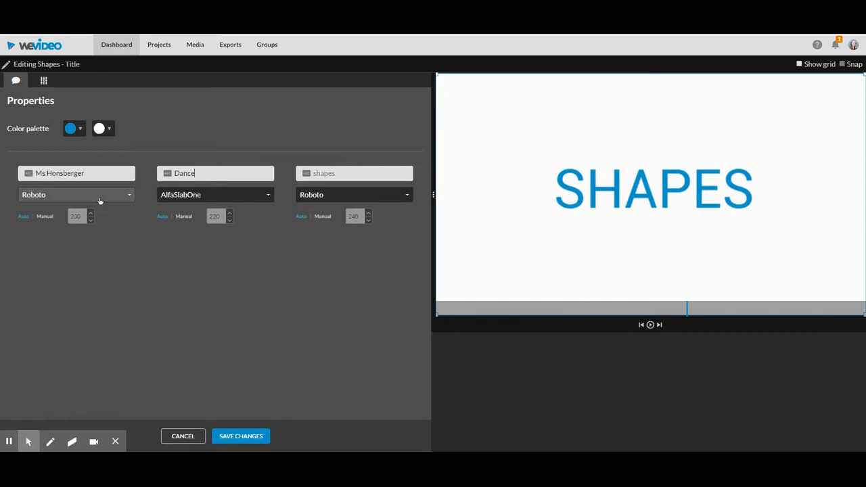
type("Vide")
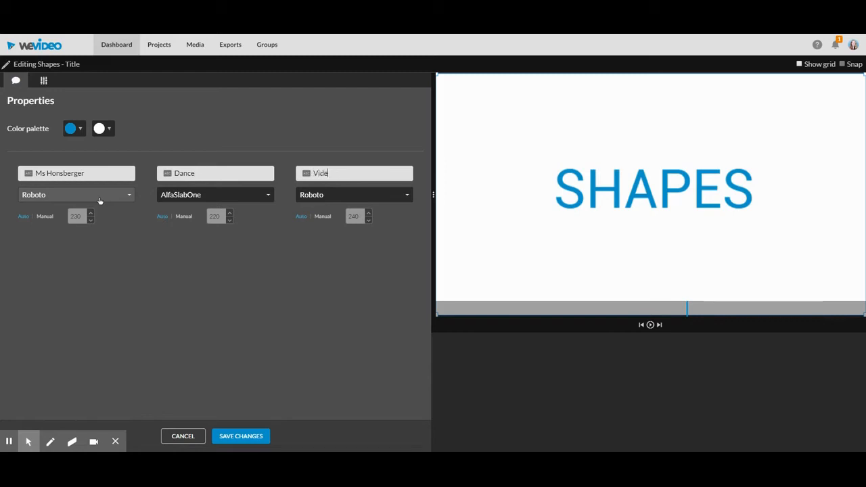
type("o")
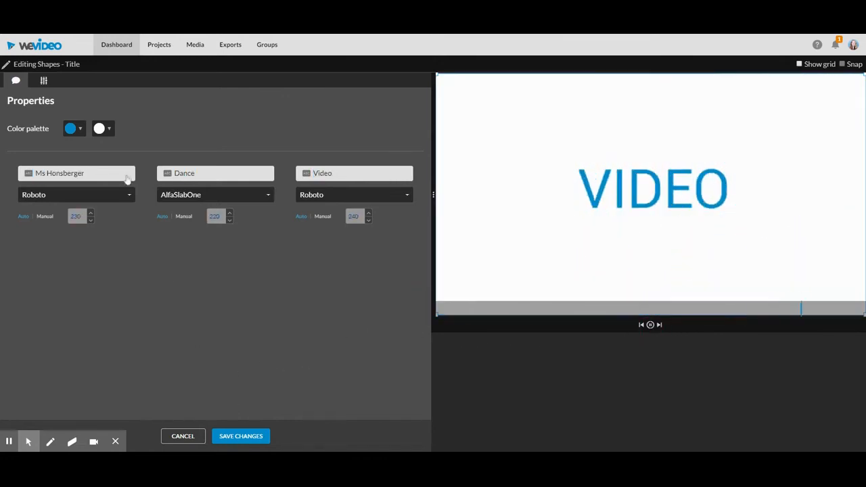
Step: Adjust the title's colour palette and save the changes back to the timeline
left_click(70, 128)
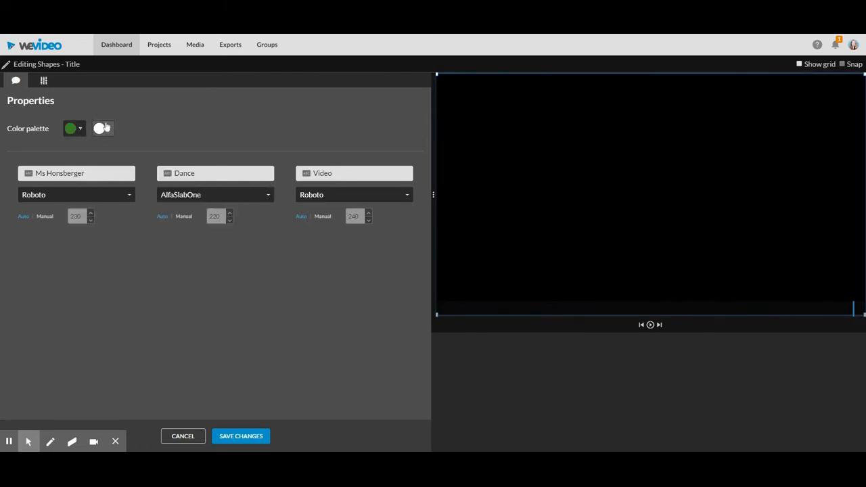
left_click(100, 127)
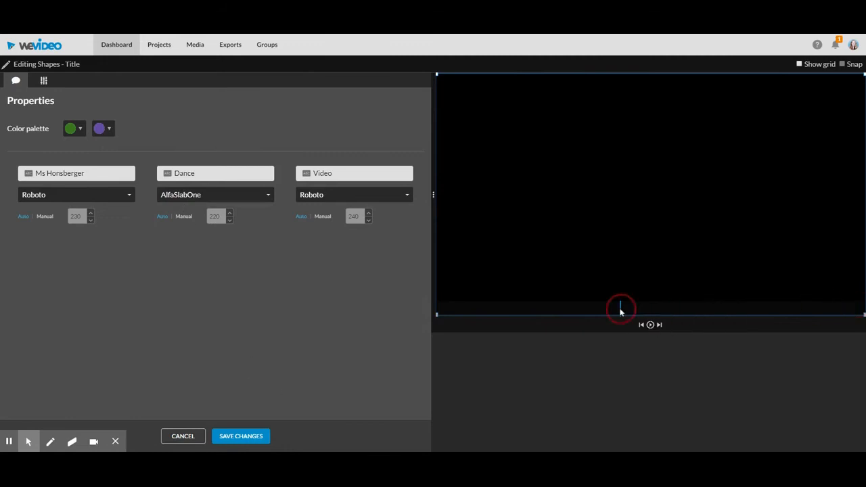
left_click(73, 127)
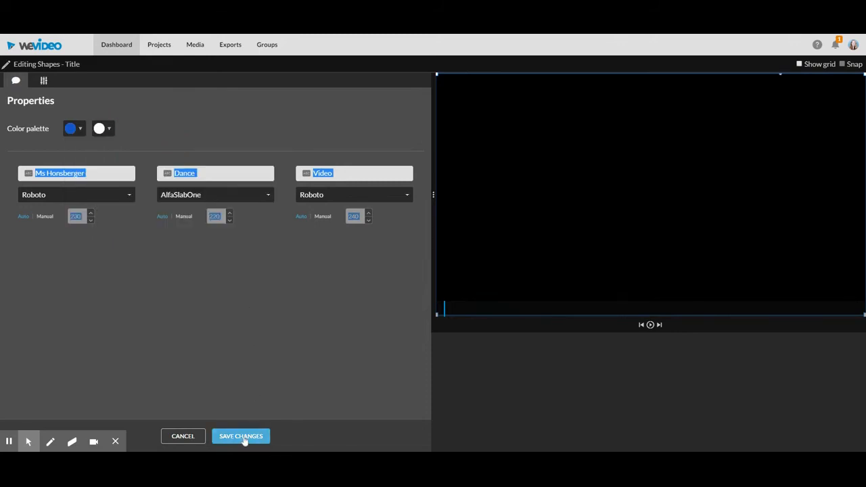
left_click(241, 436)
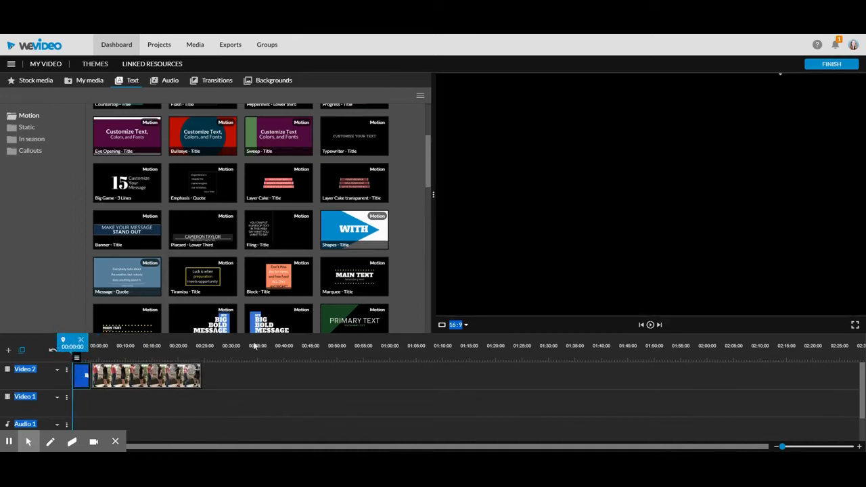
Step: Move the title clip ahead of the dance video on Video 2 and preview the sequence
left_click(649, 324)
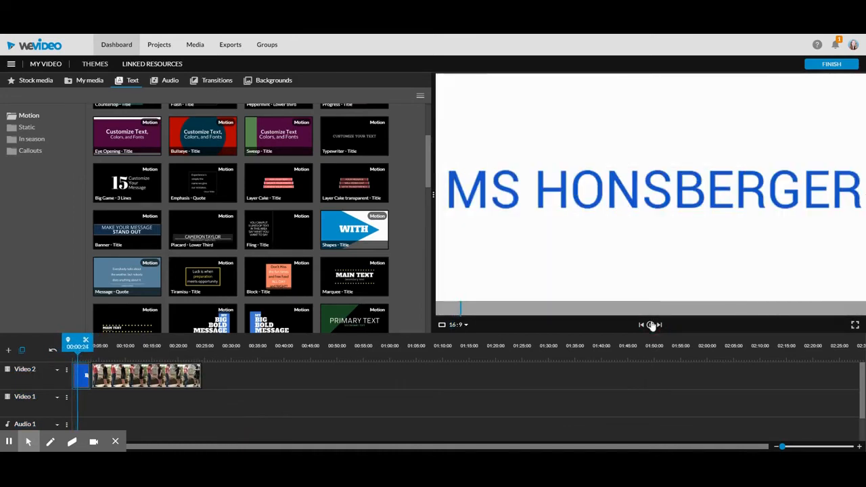
left_click(649, 325)
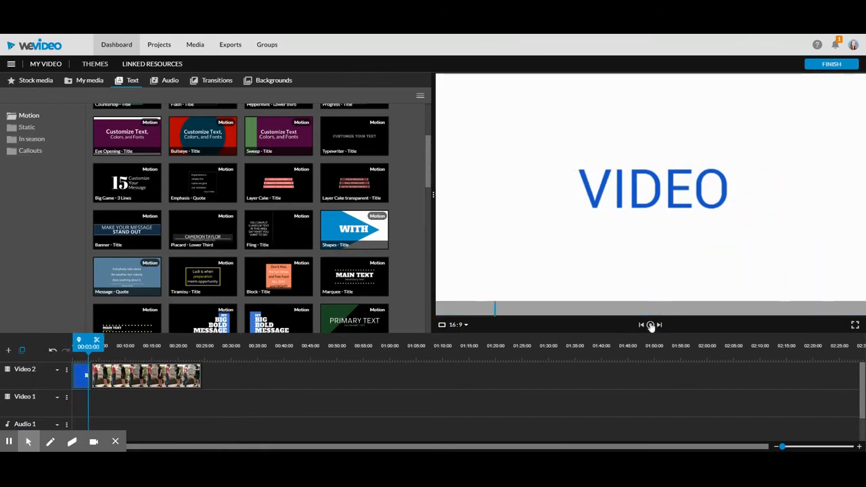
left_click(649, 324)
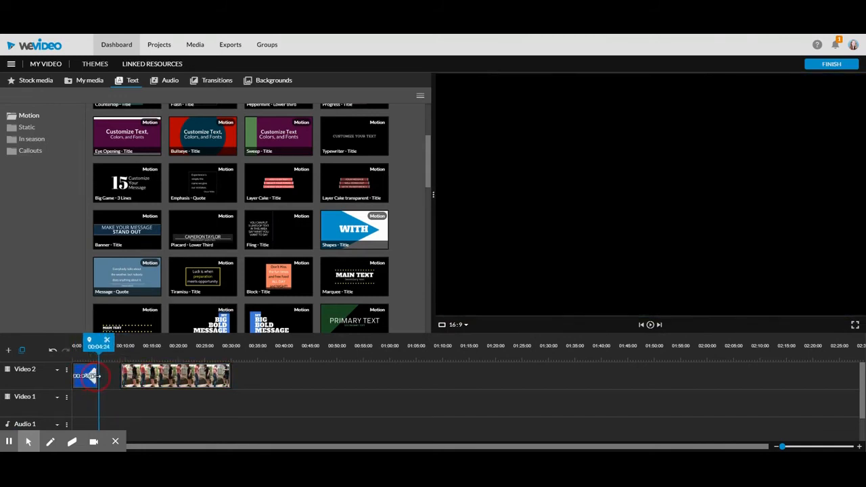
left_click_drag(98, 346, 119, 346)
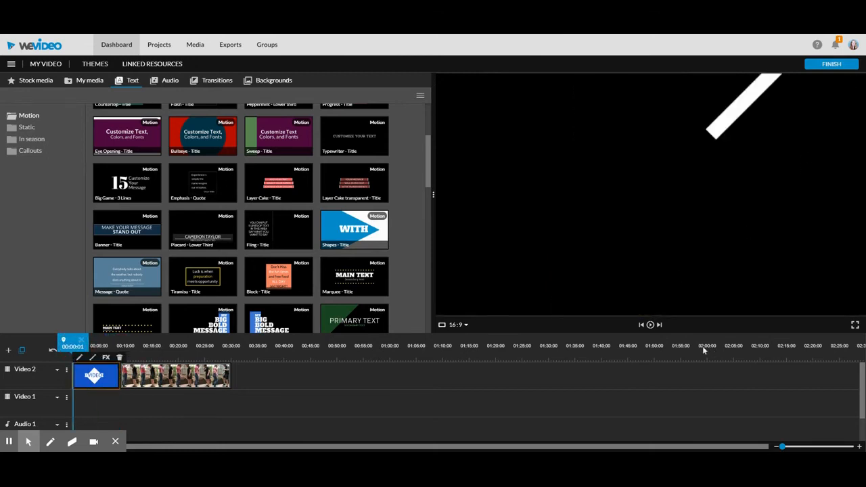
left_click(649, 324)
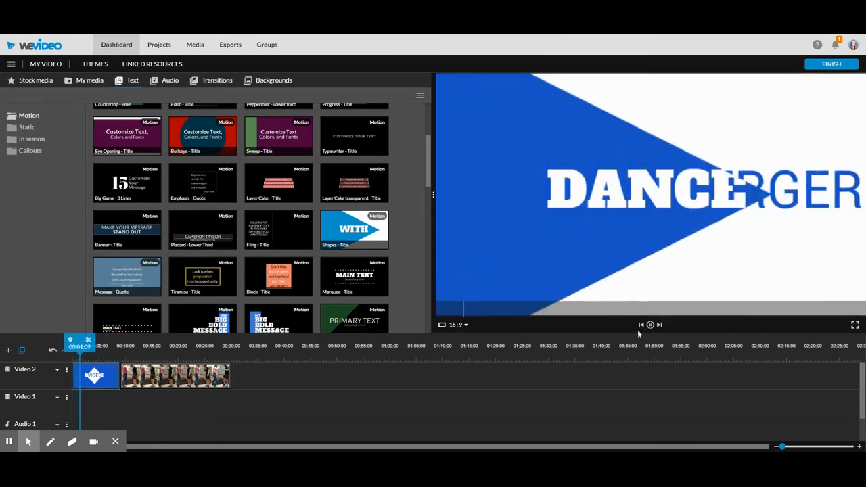
left_click(649, 324)
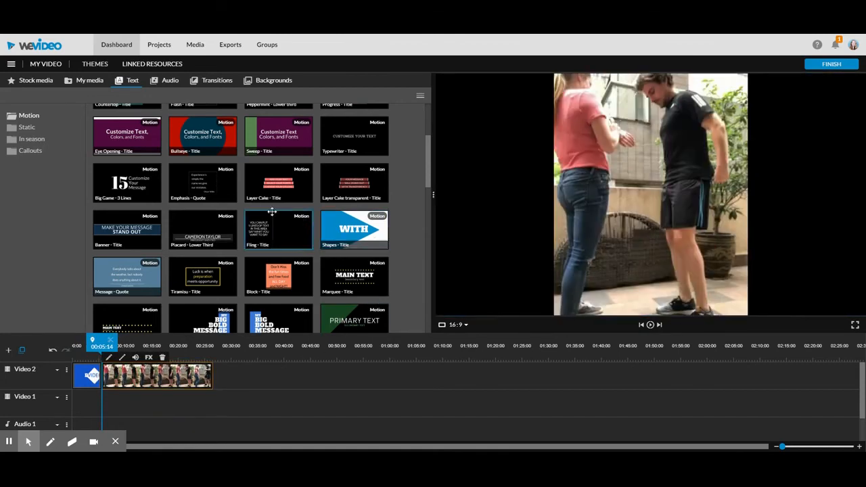
Step: Find the Bouncy stack template among the Motion titles and open it for editing
scroll("up", 3)
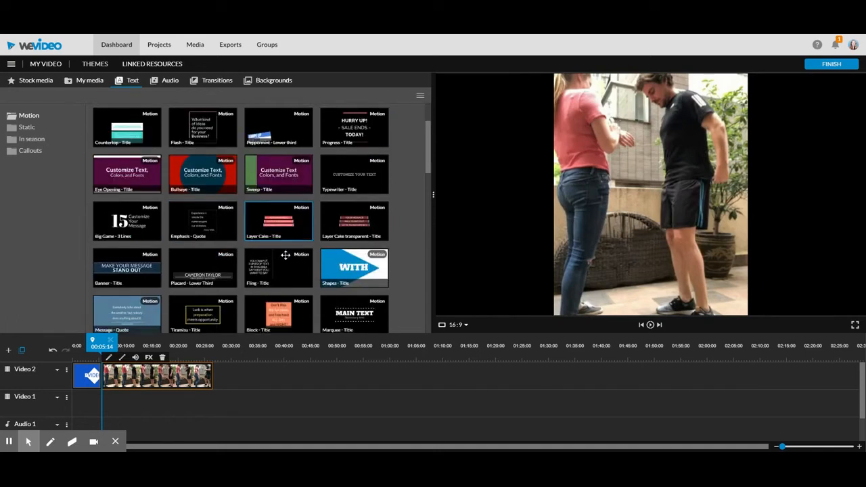
scroll("down", 3)
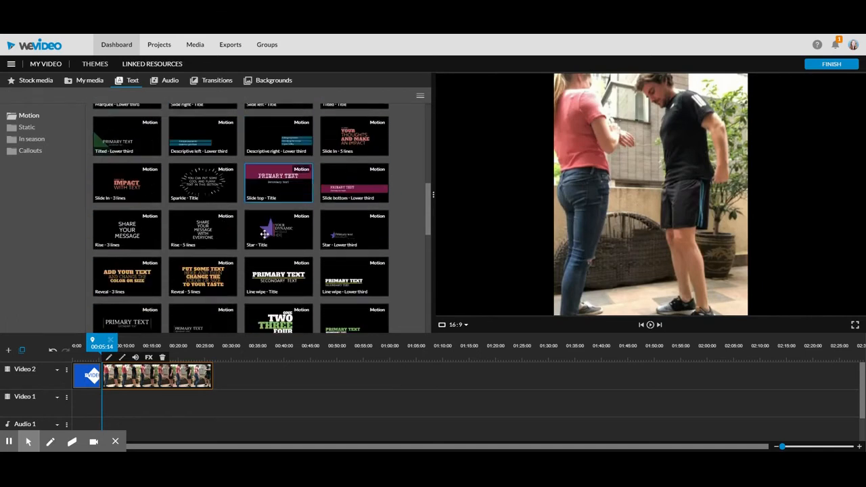
scroll("down", 3)
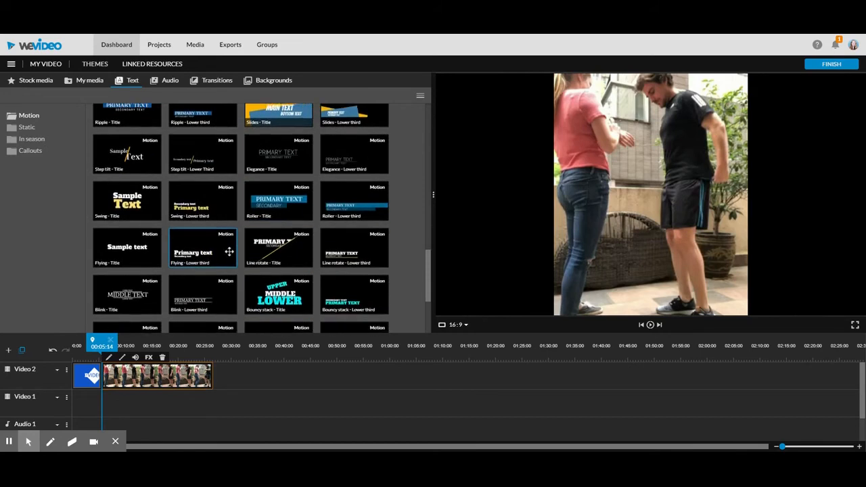
scroll("down", 3)
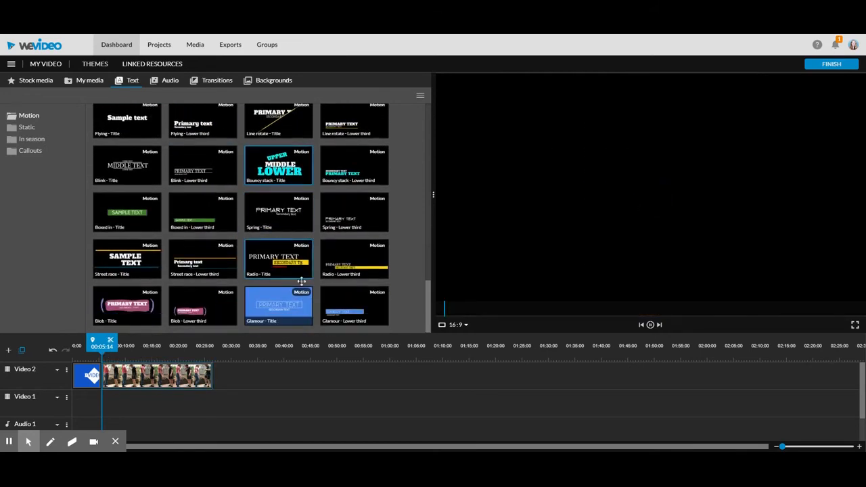
left_click(279, 165)
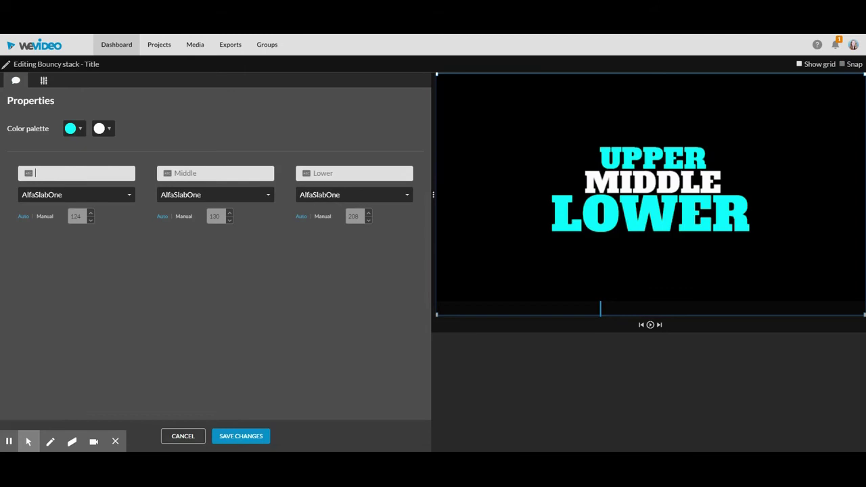
Step: Write the 'Thank you' line, enlarge it with a manual size, and save the closing title
type("Thank you")
left_click(354, 173)
type("watching!")
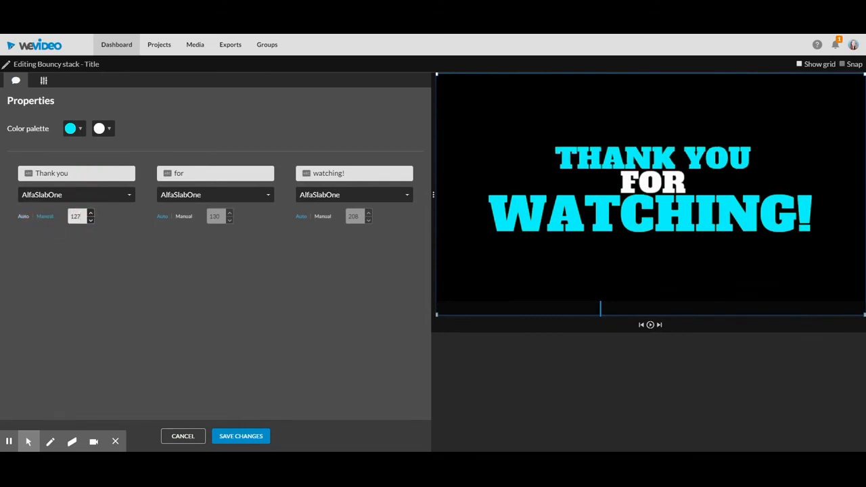
left_click(91, 213)
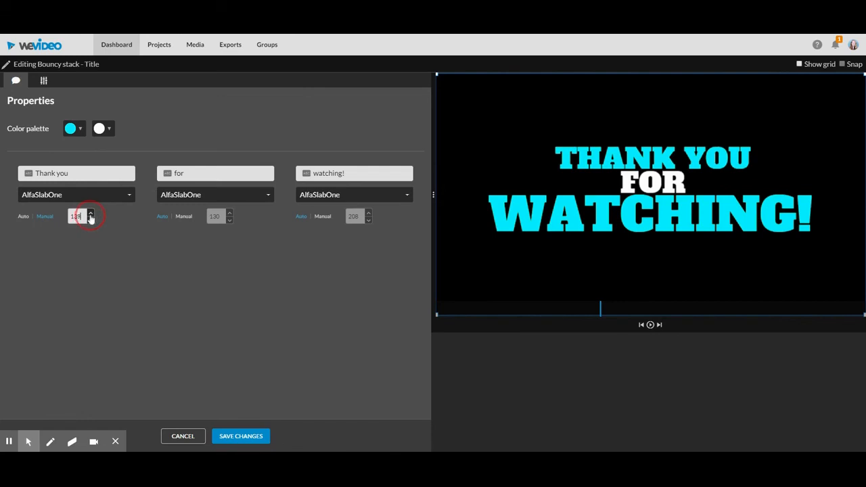
left_click(76, 216)
type("200")
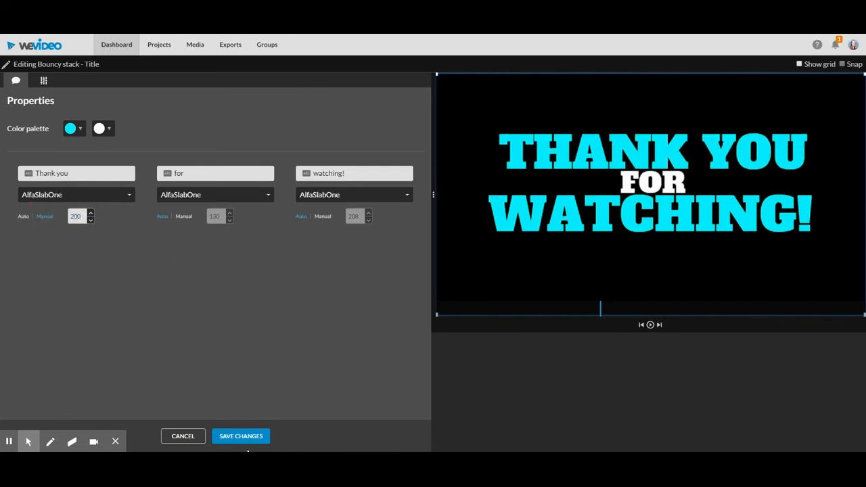
left_click(241, 435)
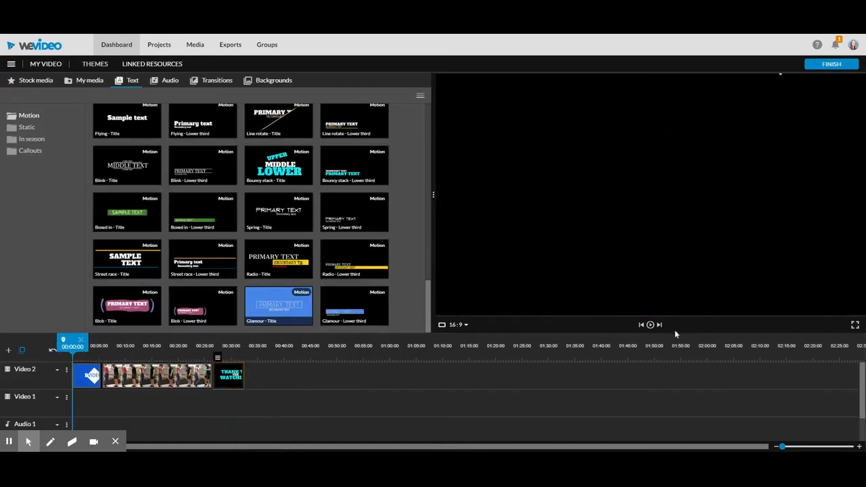
left_click(649, 324)
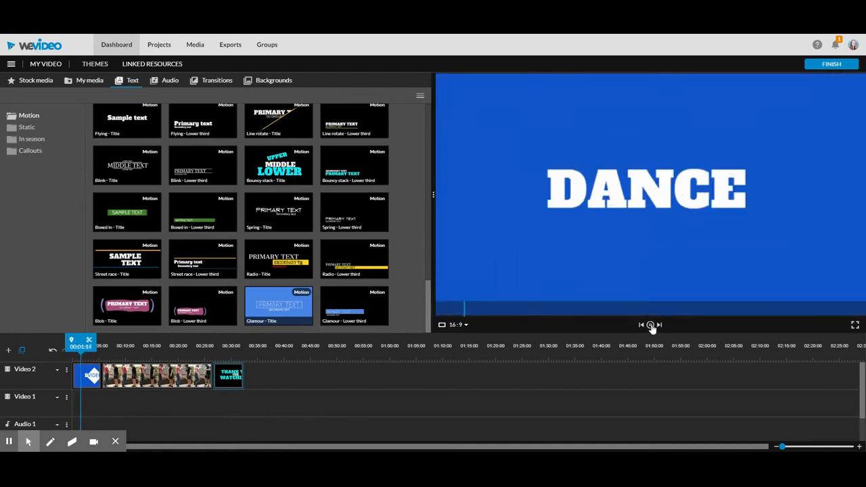
left_click(649, 325)
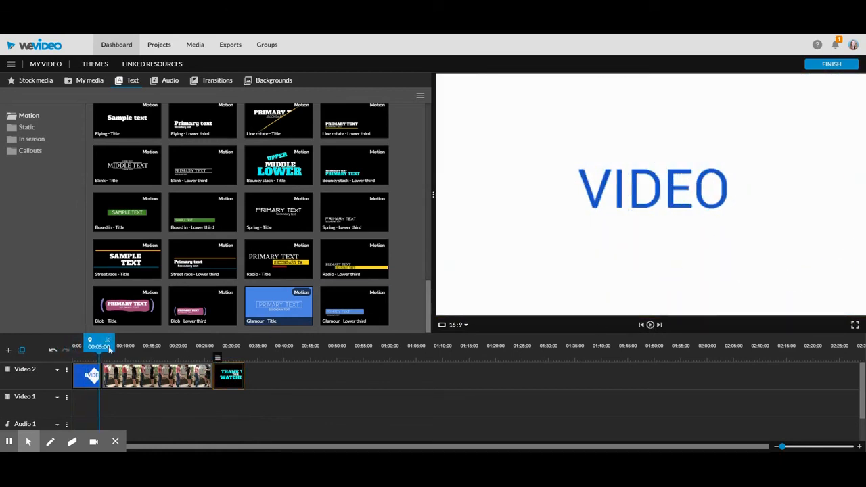
left_click_drag(97, 341, 208, 341)
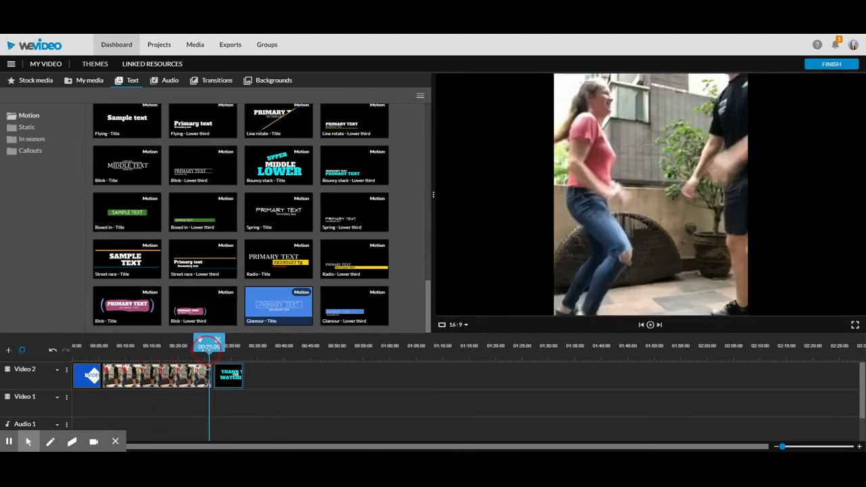
left_click(213, 341)
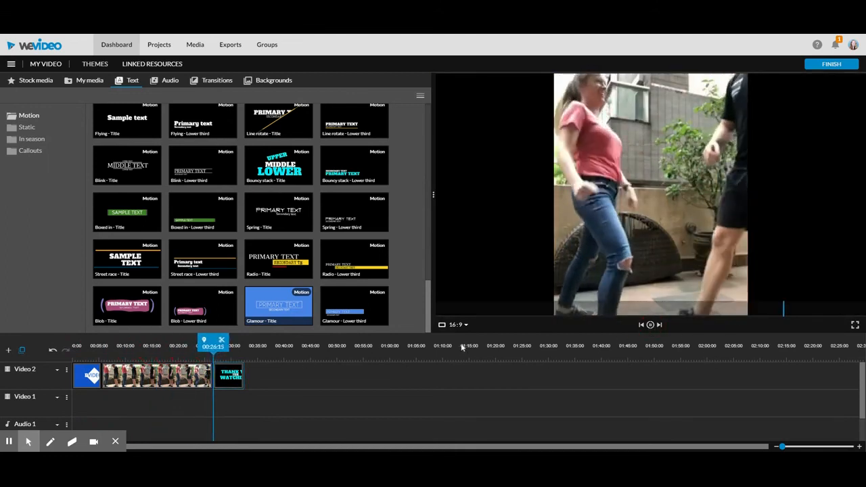
left_click(649, 325)
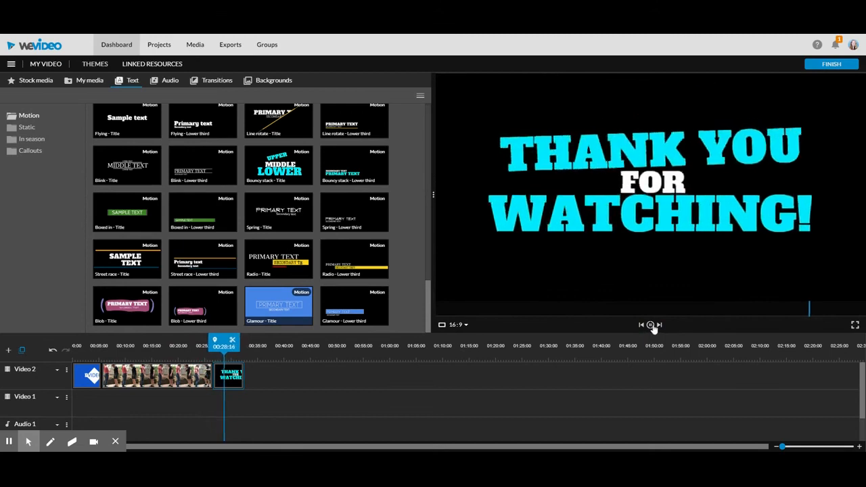